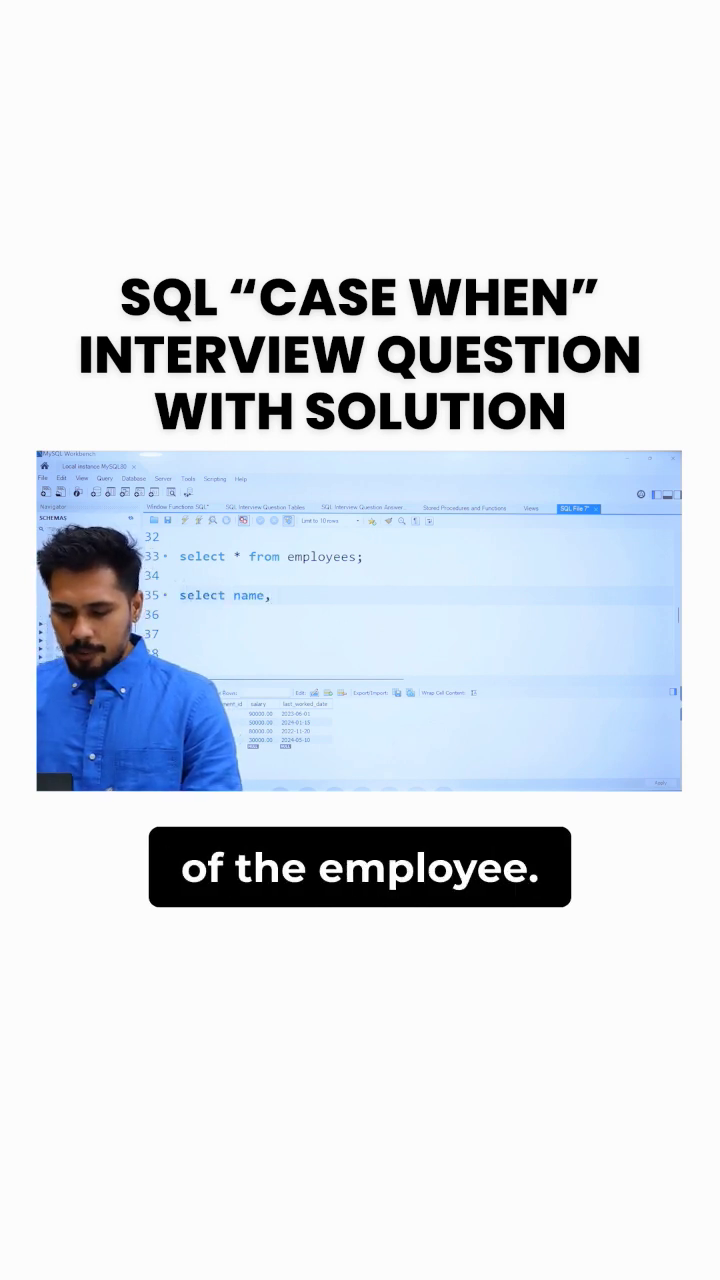
type("case when salary")
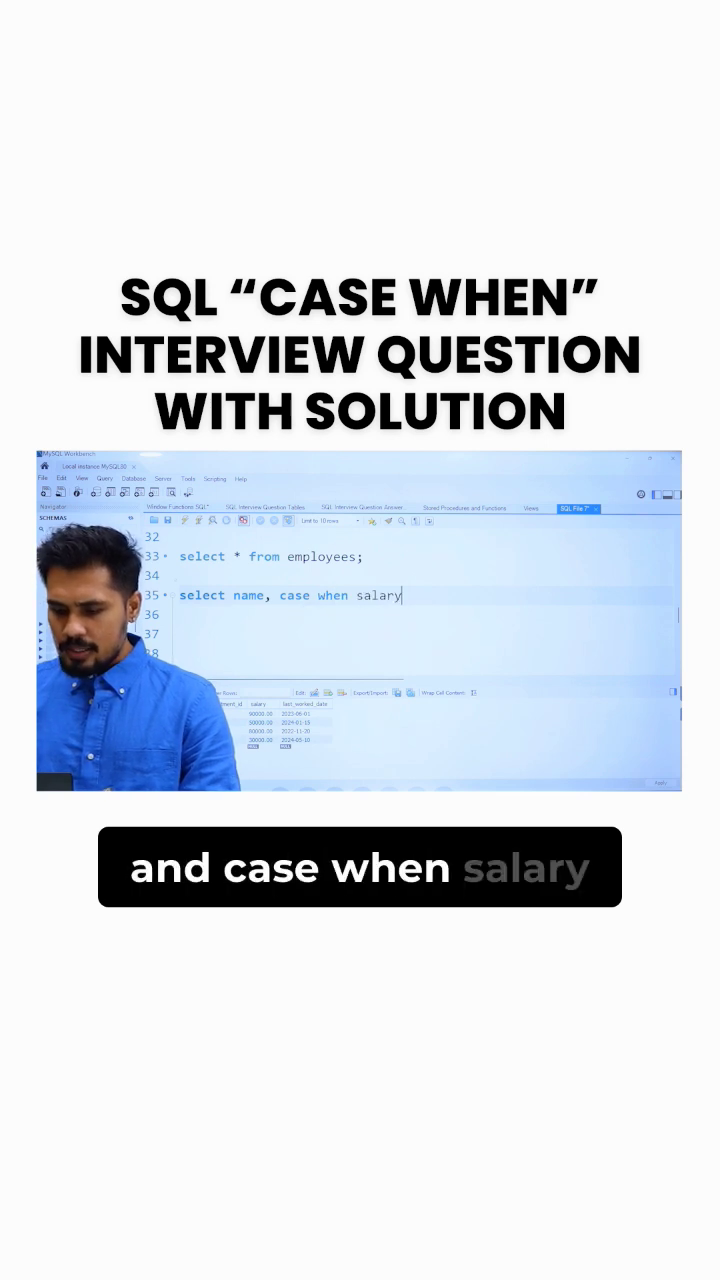
type(">")
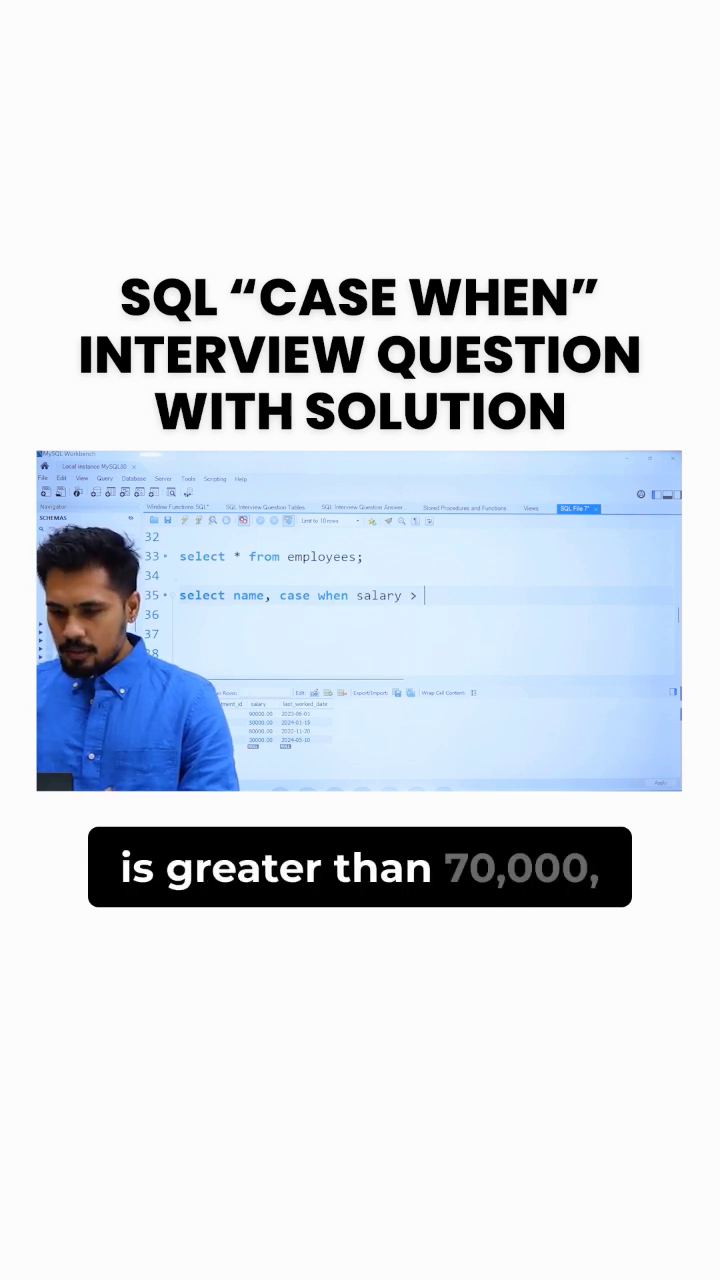
type("70000 t")
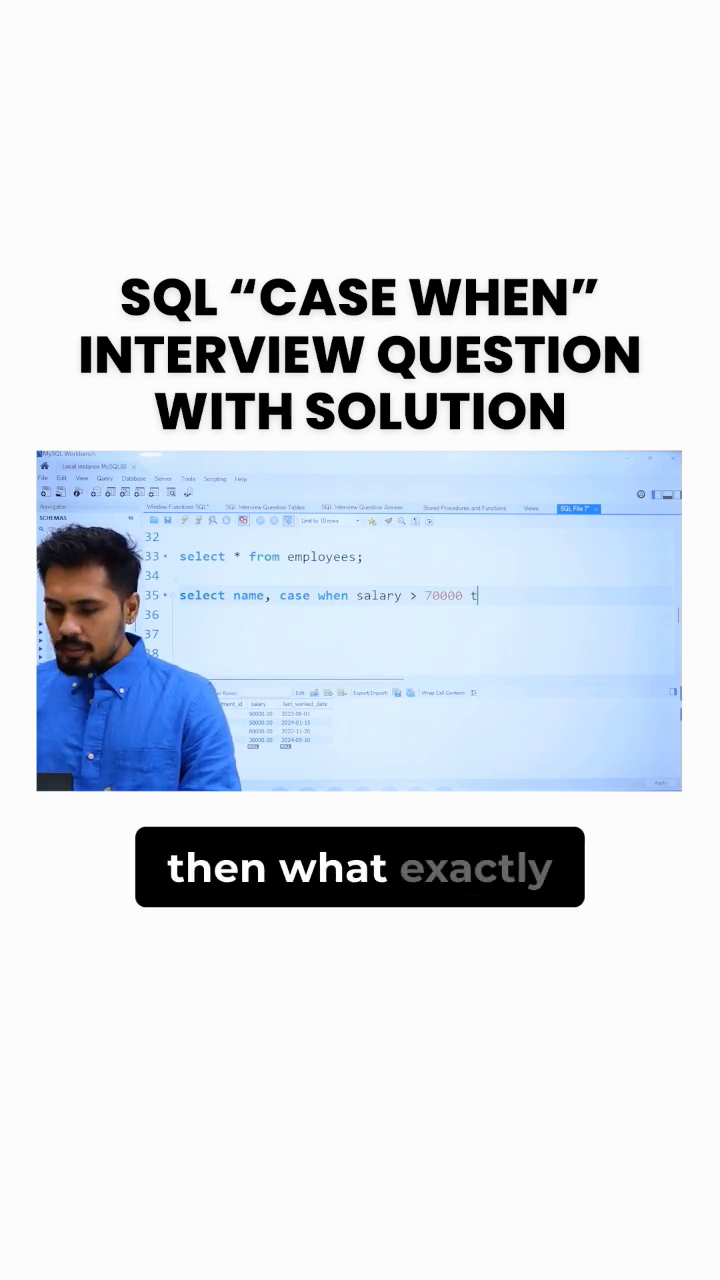
type("hen 'high")
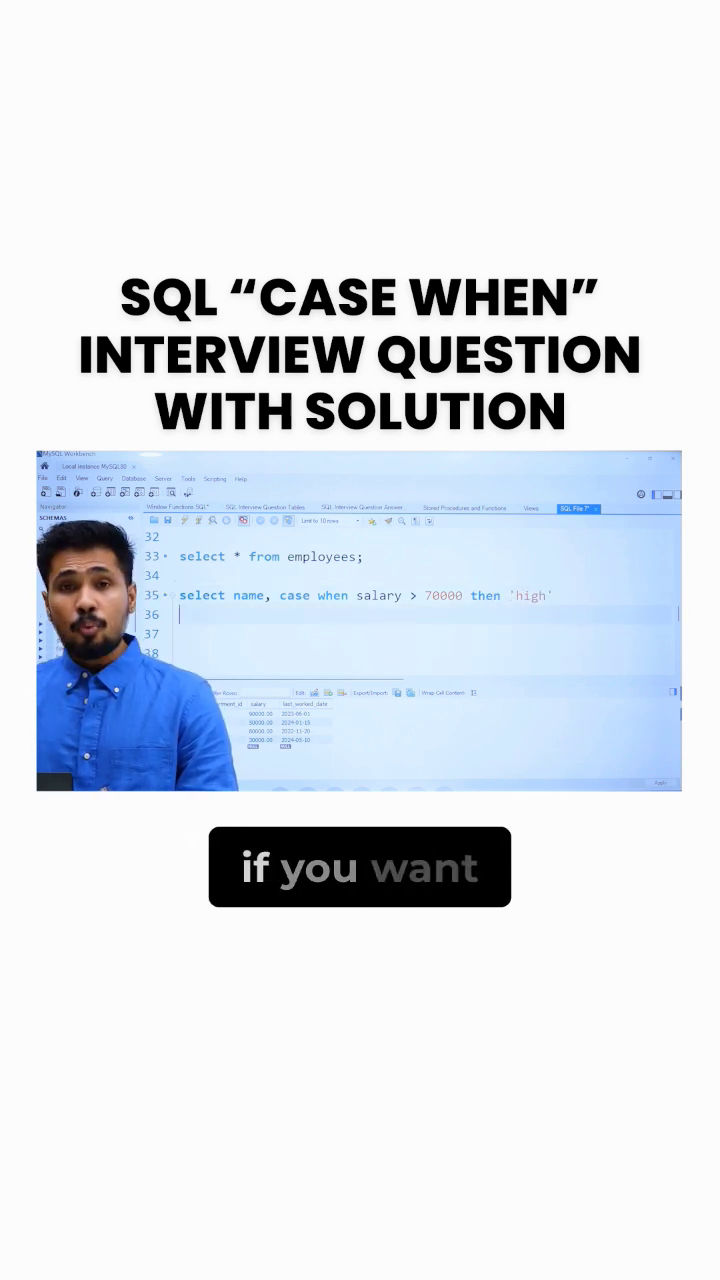
type("when salar")
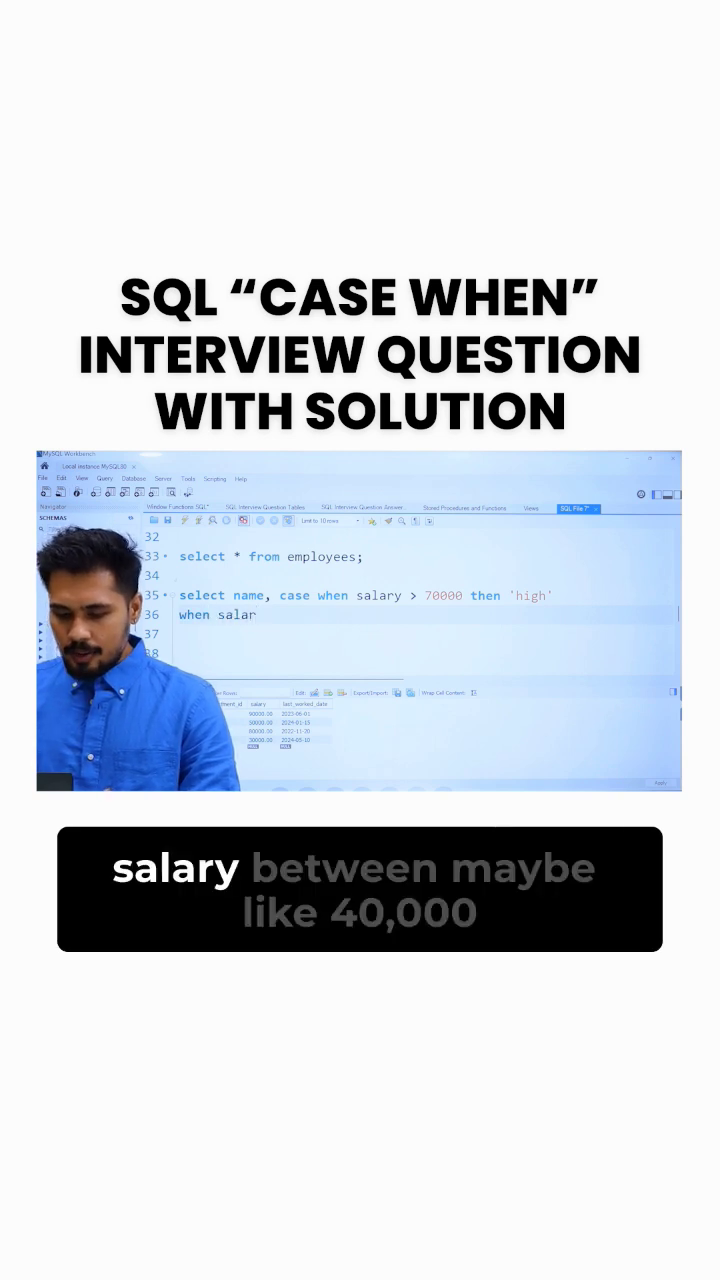
type("between 40000 and 70000")
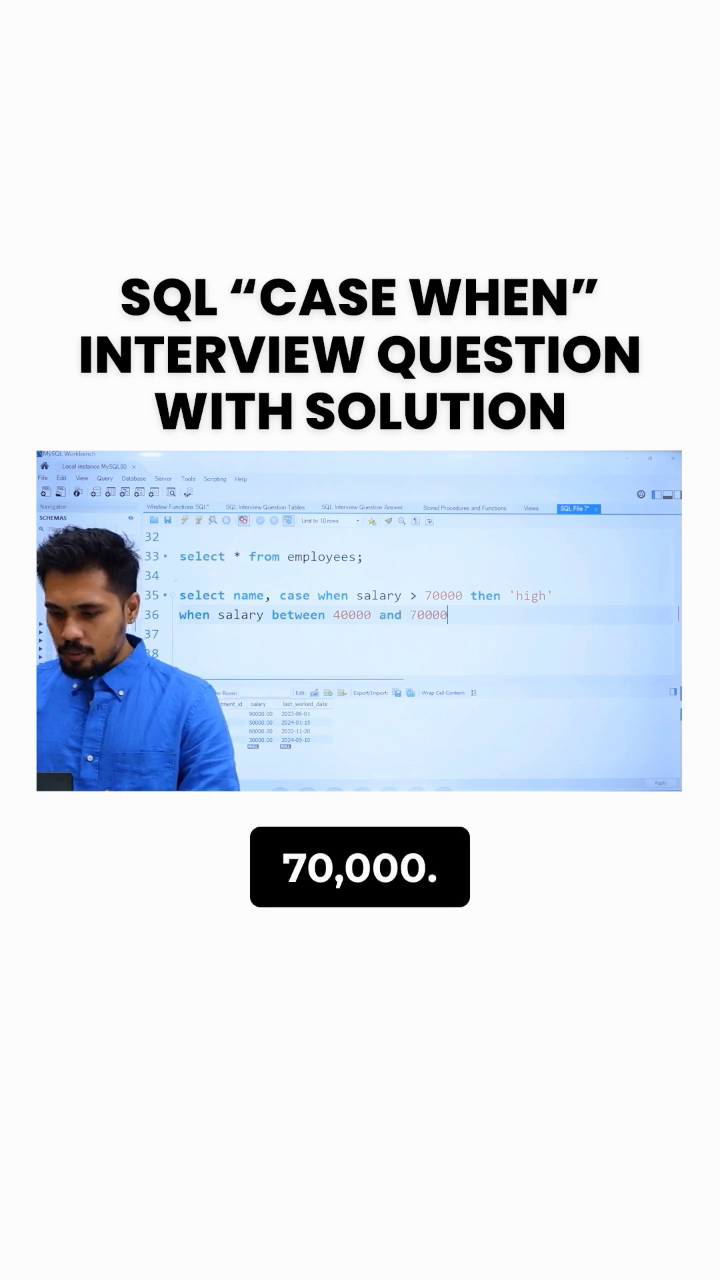
type("then 'medium'")
left_click(427, 634)
type("else")
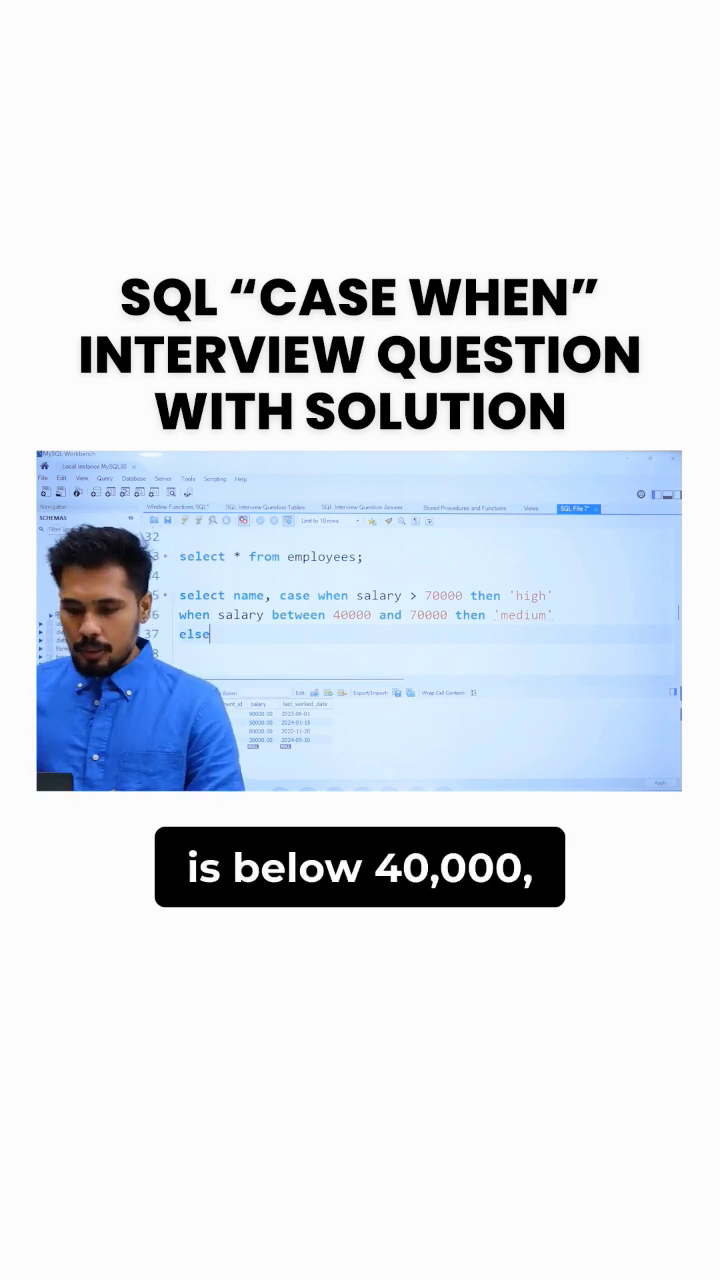
type("'low'")
left_click(427, 653)
type("end a")
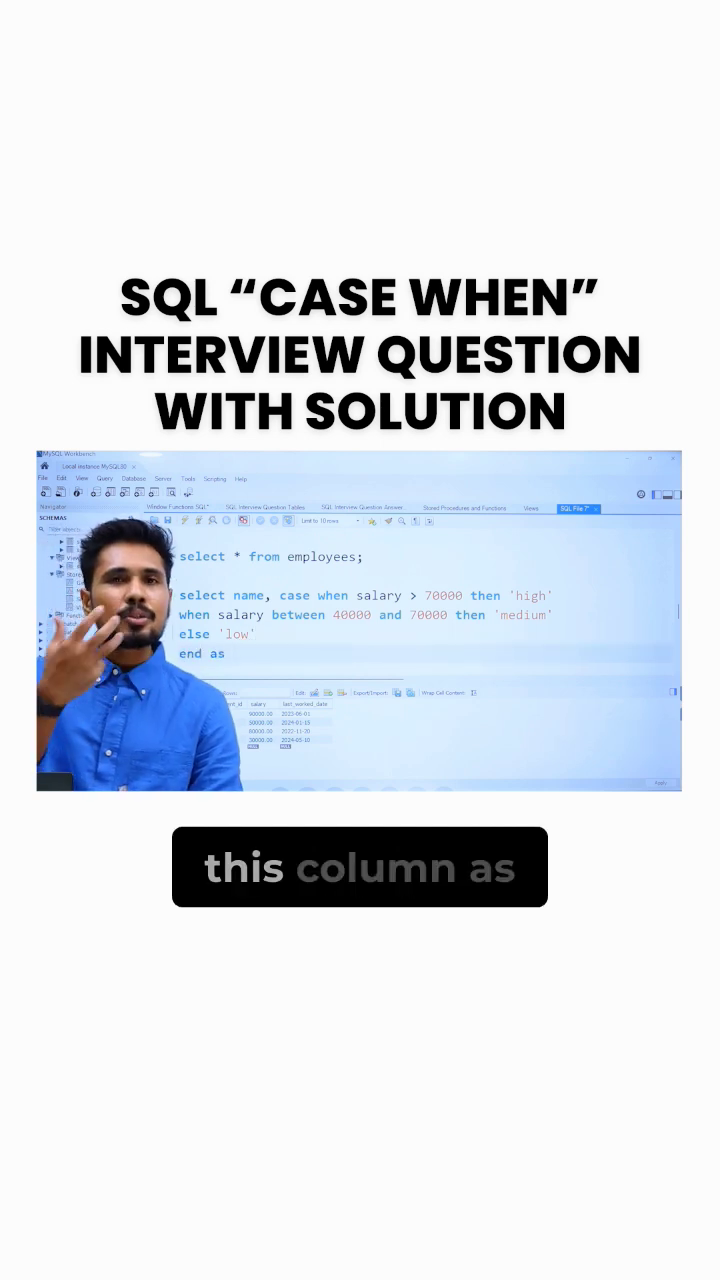
type("salary_cat")
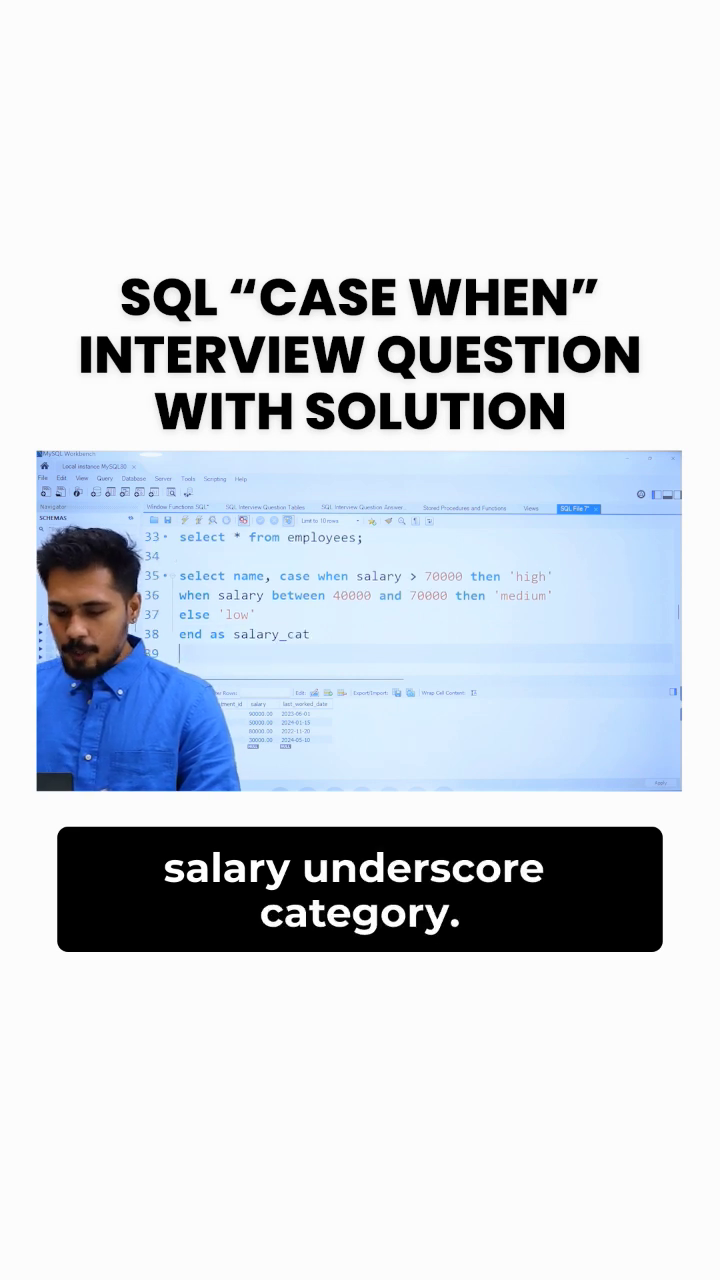
type("from emplo")
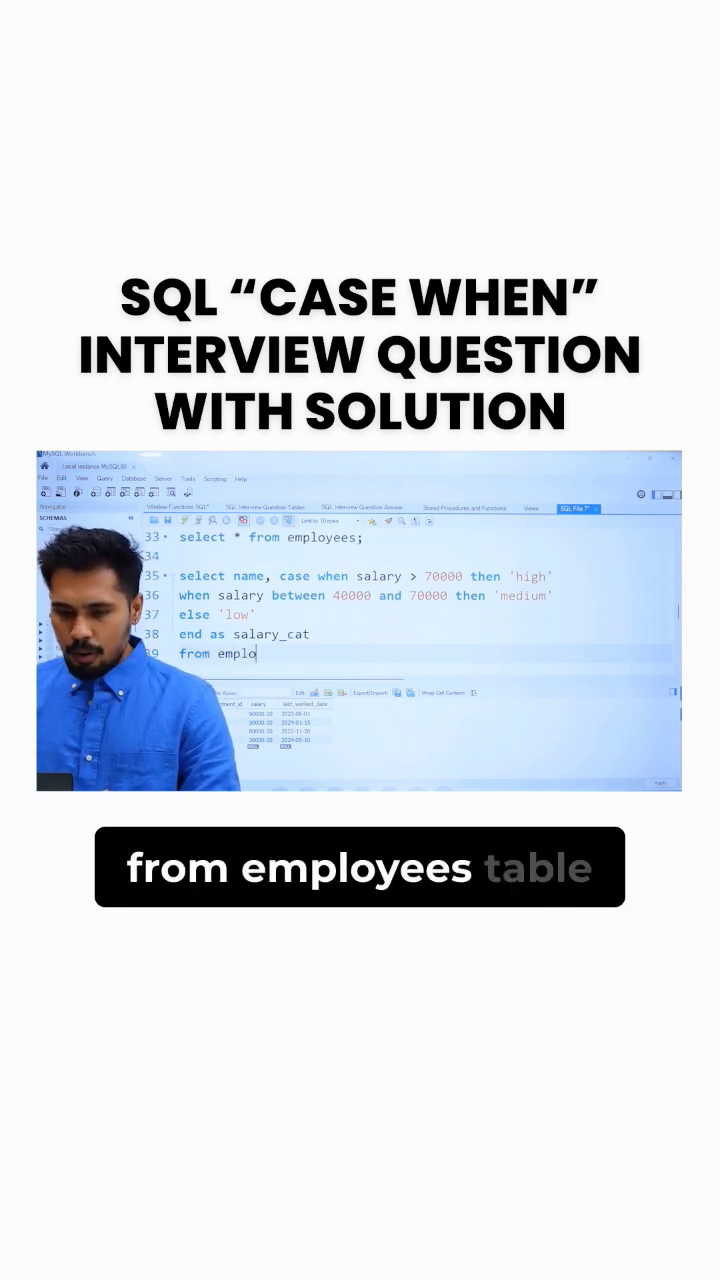